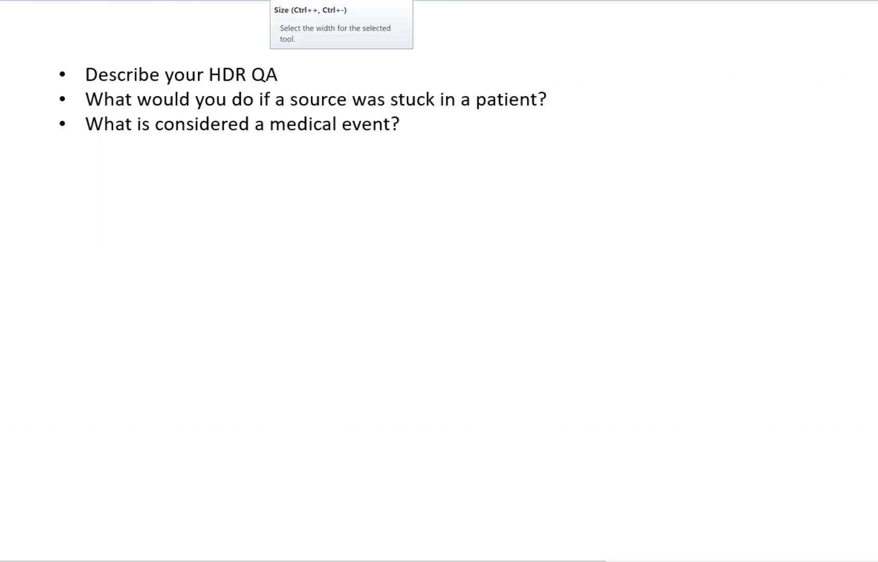
mouse_move(626, 161)
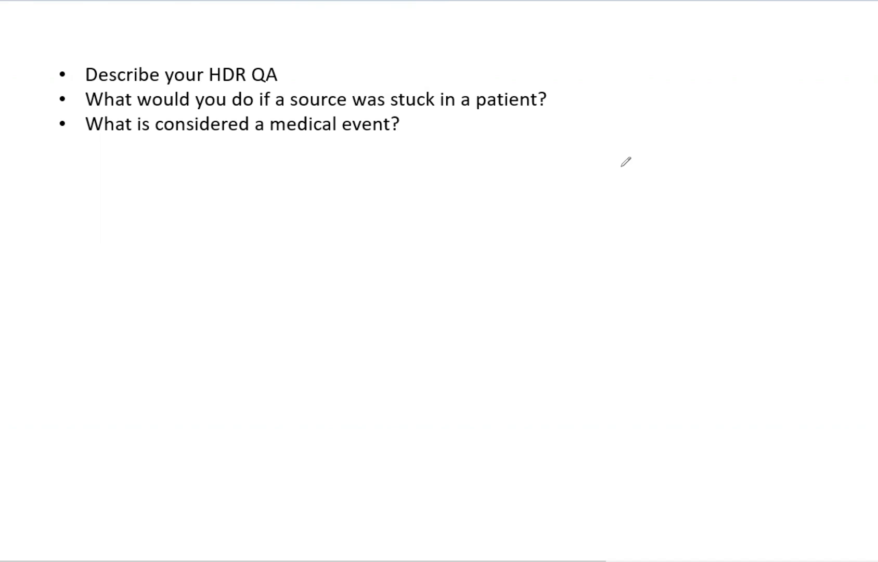
mouse_move(97, 170)
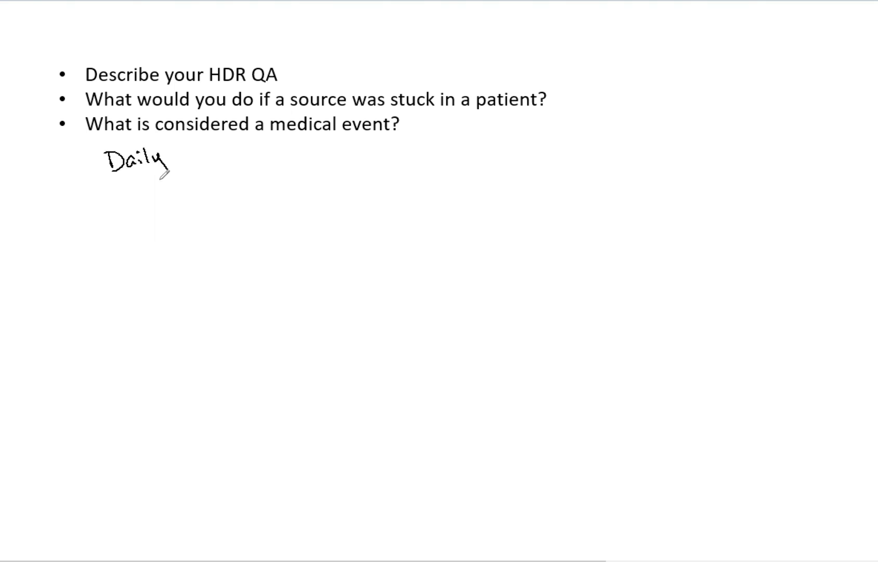
Underline the Daily heading and list checks ending with Source pos.
left_click_drag(109, 182, 162, 177)
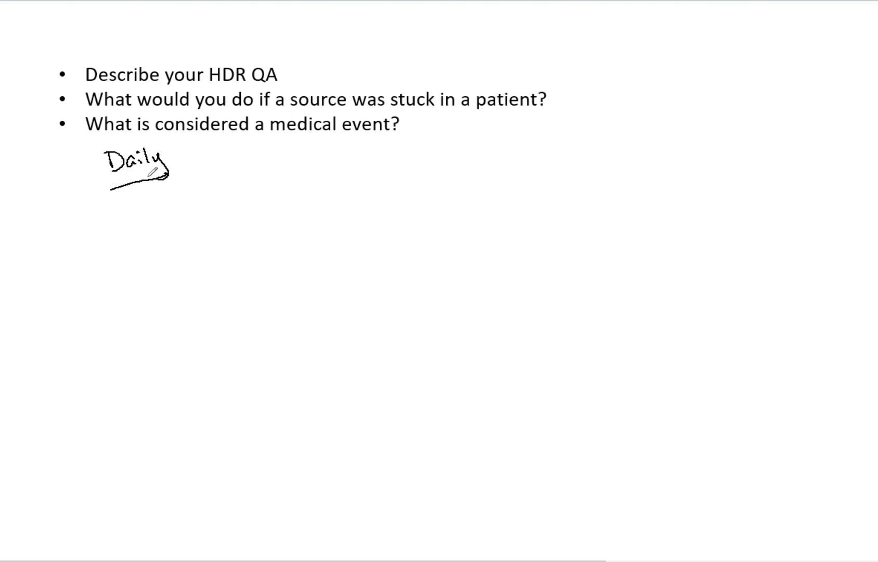
mouse_move(154, 312)
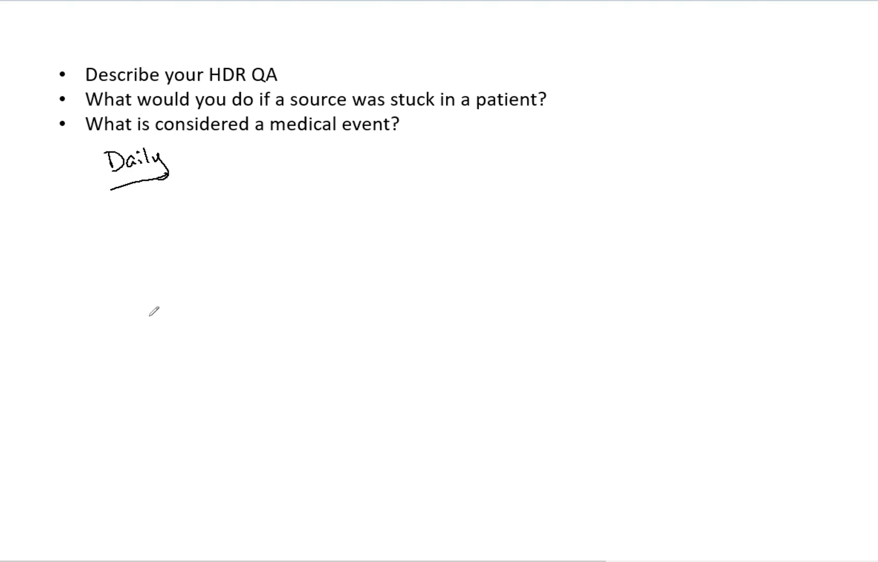
mouse_move(131, 231)
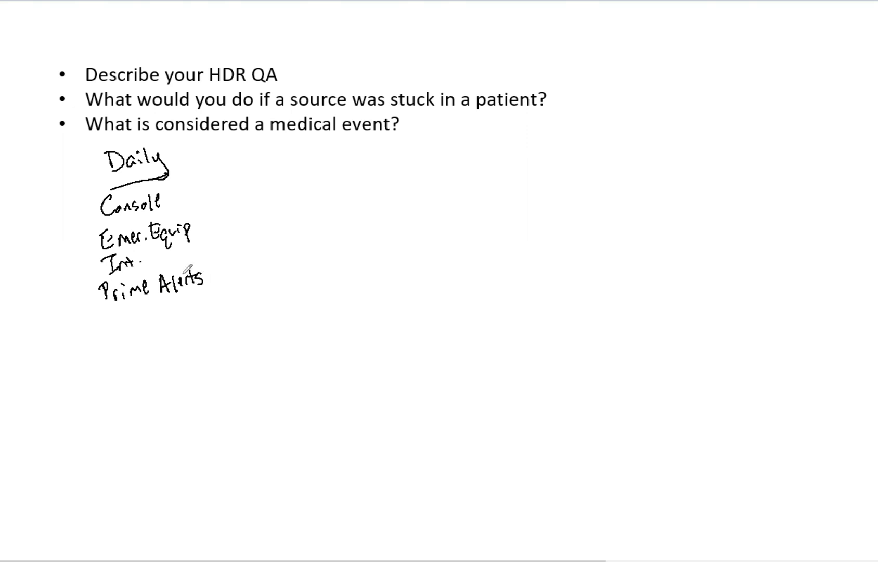
mouse_move(146, 321)
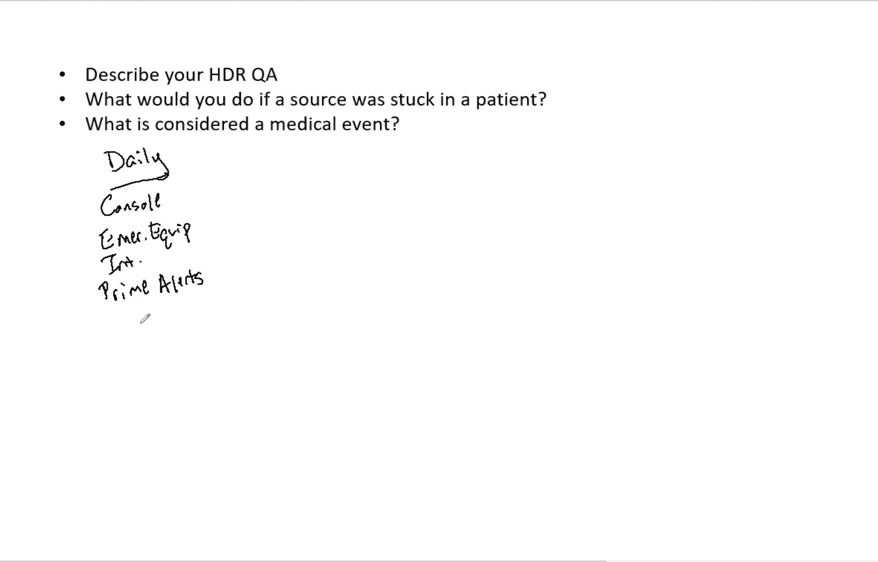
left_click_drag(101, 319, 141, 313)
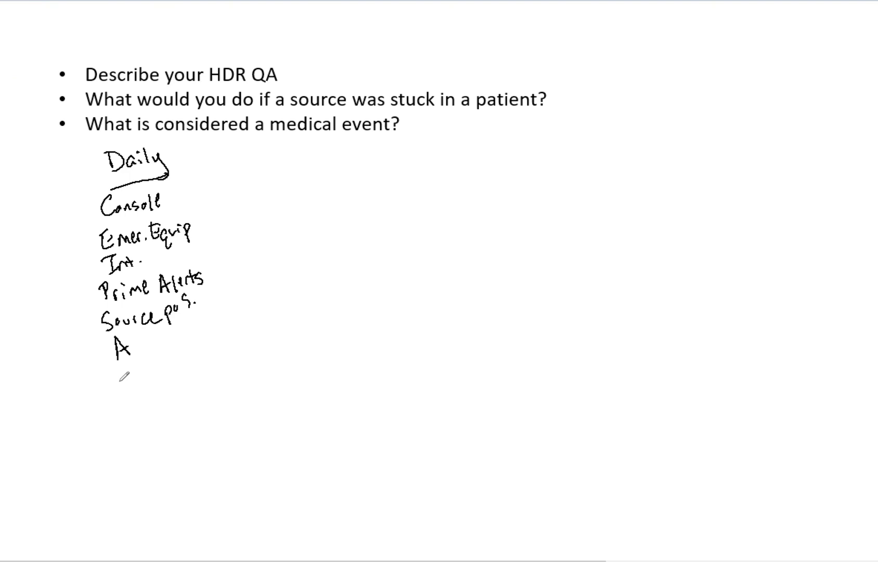
mouse_move(278, 159)
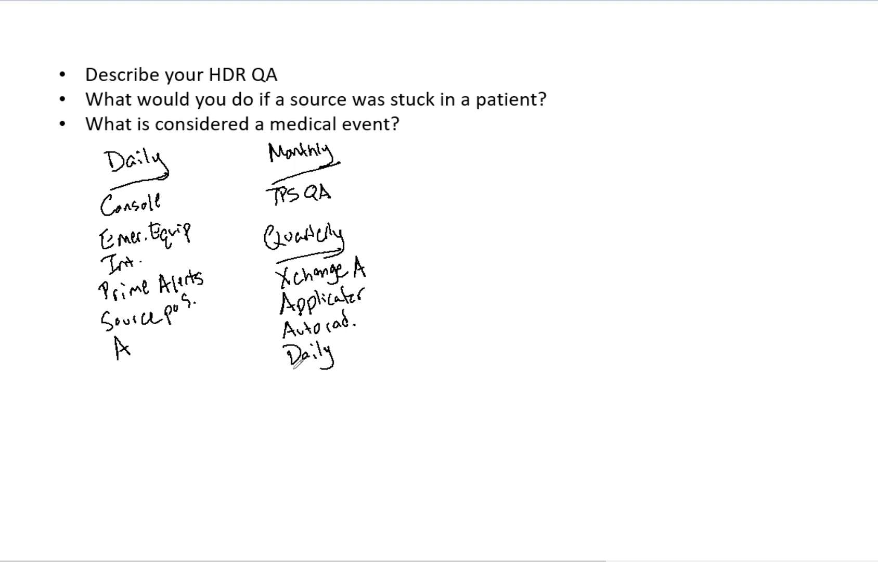
Add Power check to the Quarterly QA list in the second column.
left_click_drag(287, 367, 288, 389)
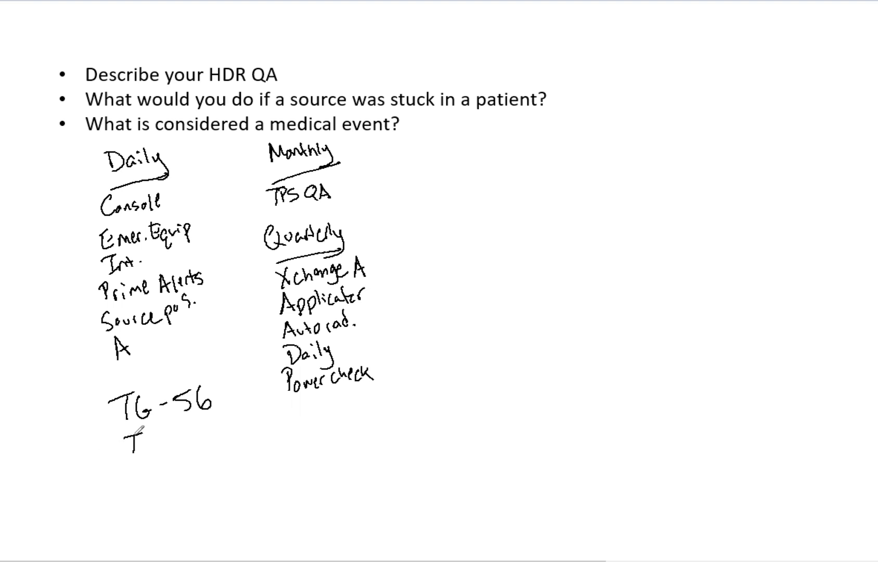
Write the TG-56 and TG-59 references beneath the daily list and circle them.
type("TG-59")
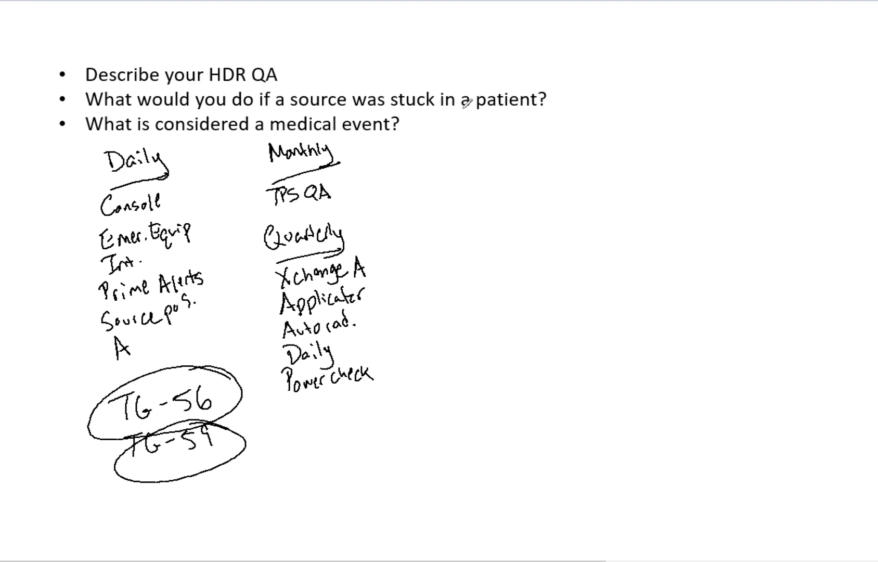
Arrow down from the stuck-source question and begin the GM meter + stop watch note.
left_click_drag(467, 121, 487, 159)
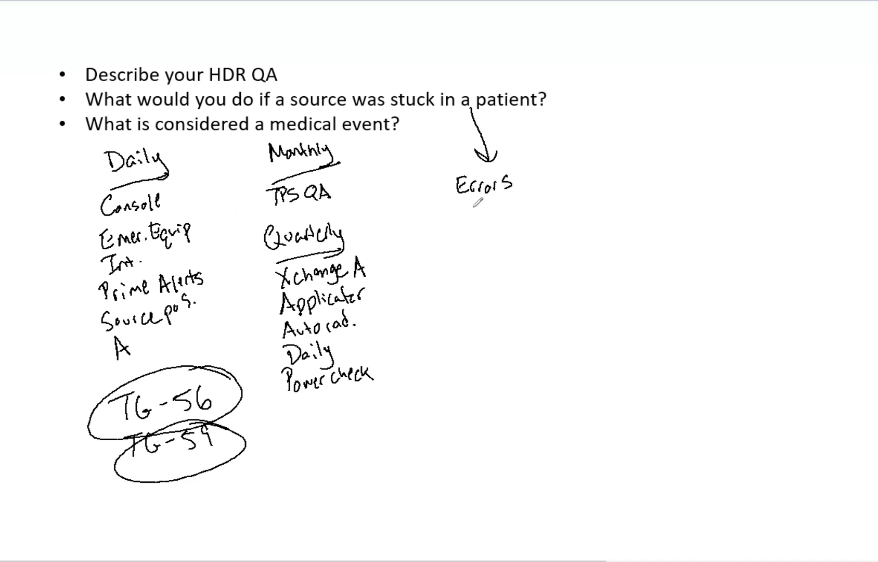
left_click_drag(465, 213, 473, 218)
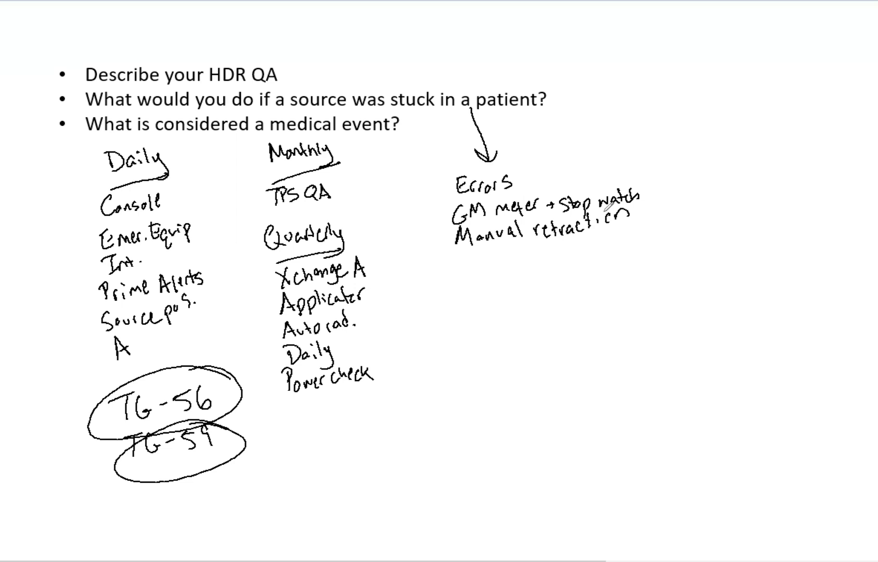
mouse_move(438, 242)
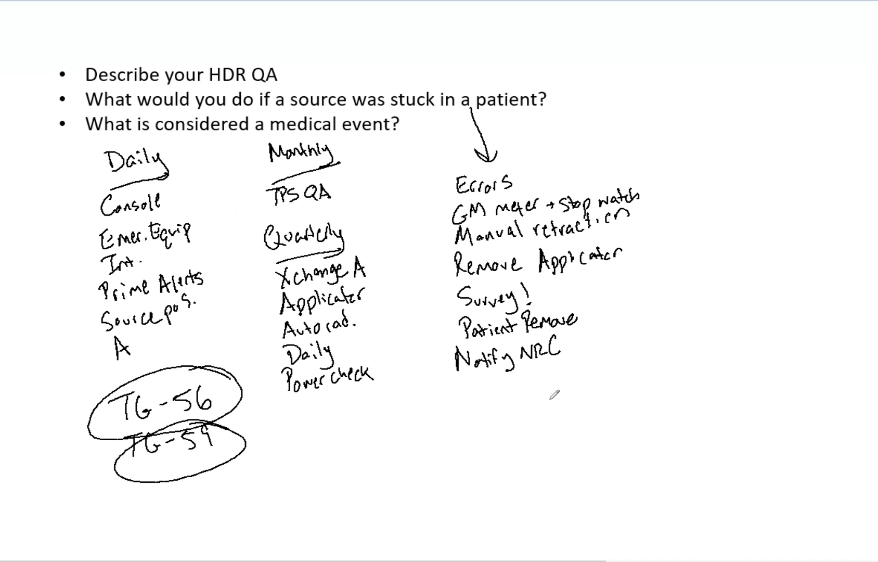
mouse_move(508, 292)
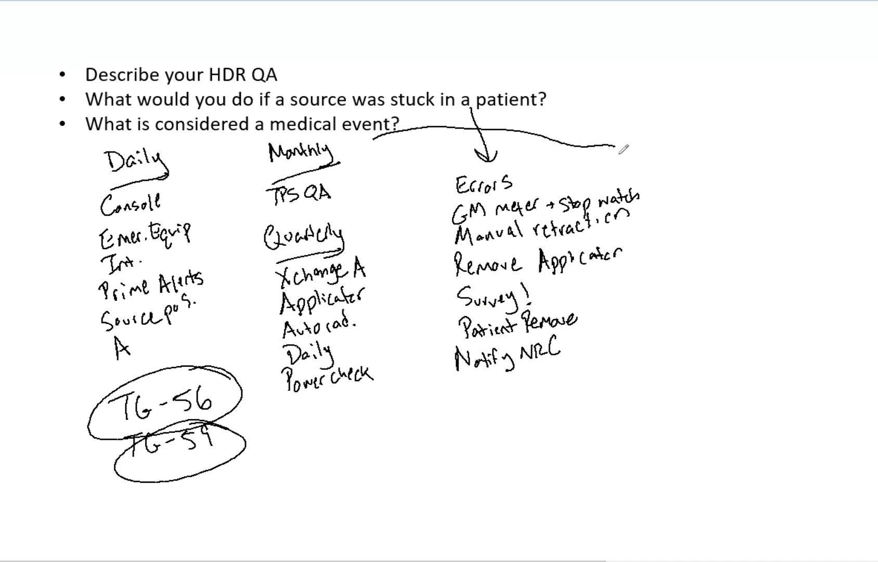
Extend an arrow from the medical event question to a note reading 'Total Dose diffe.'.
left_click_drag(624, 149, 627, 348)
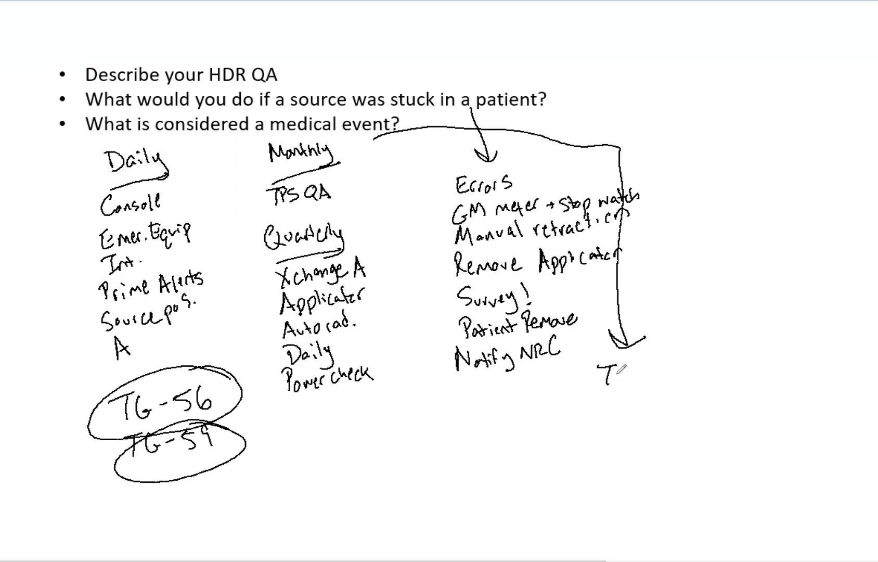
type("Total")
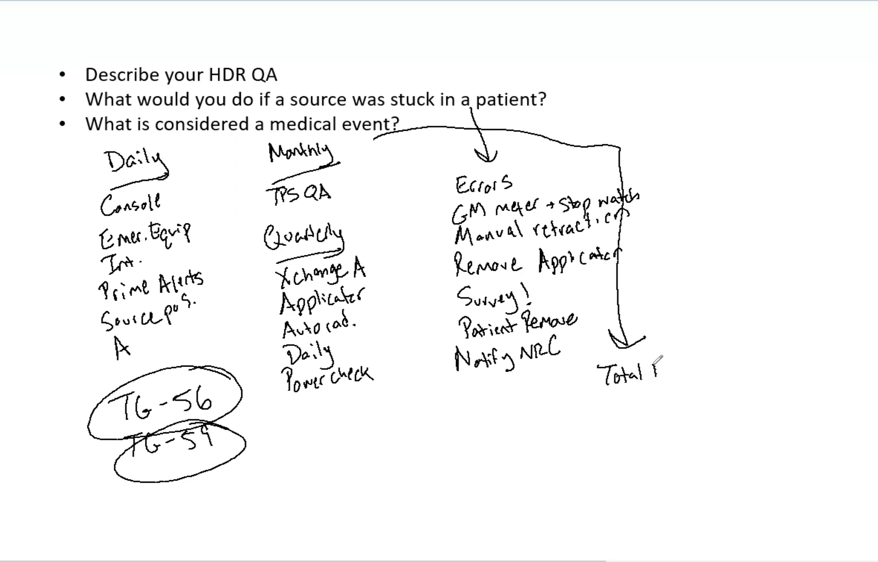
type("Dose e")
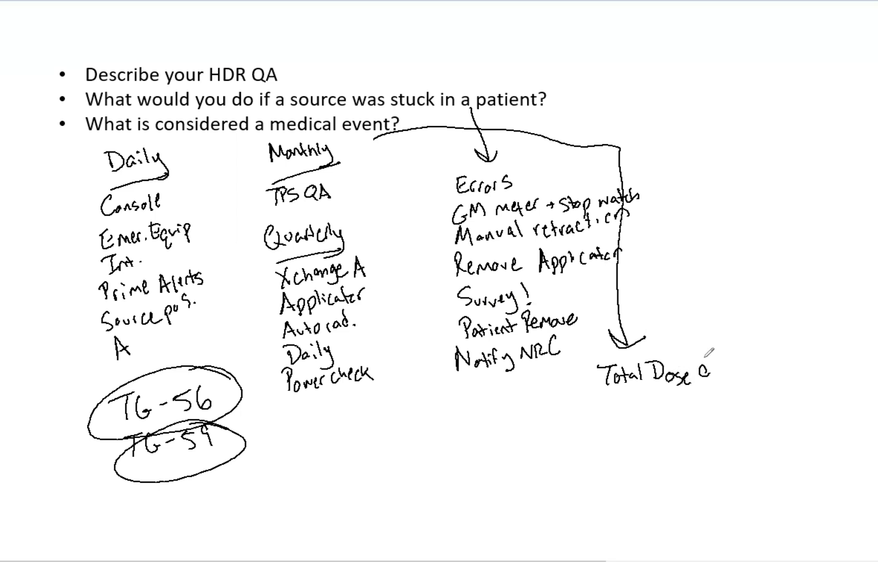
type("diffe.")
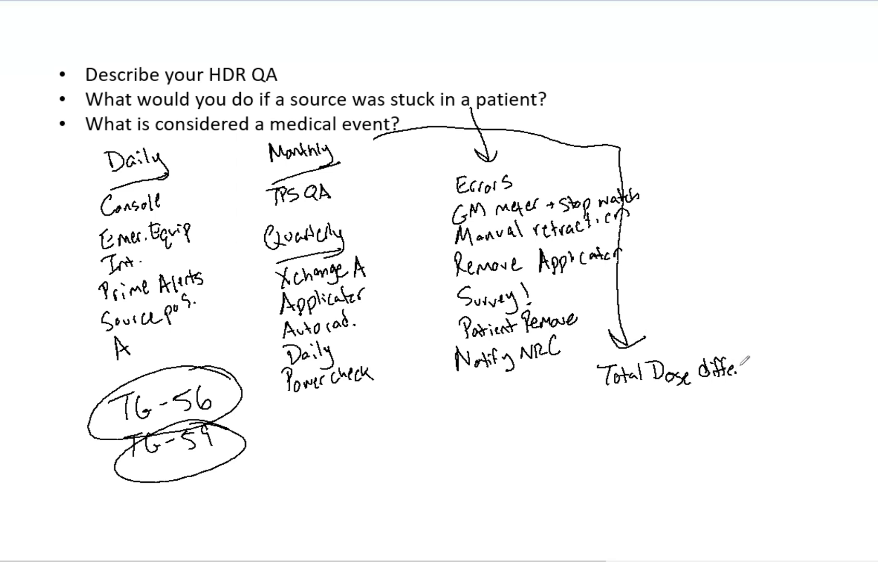